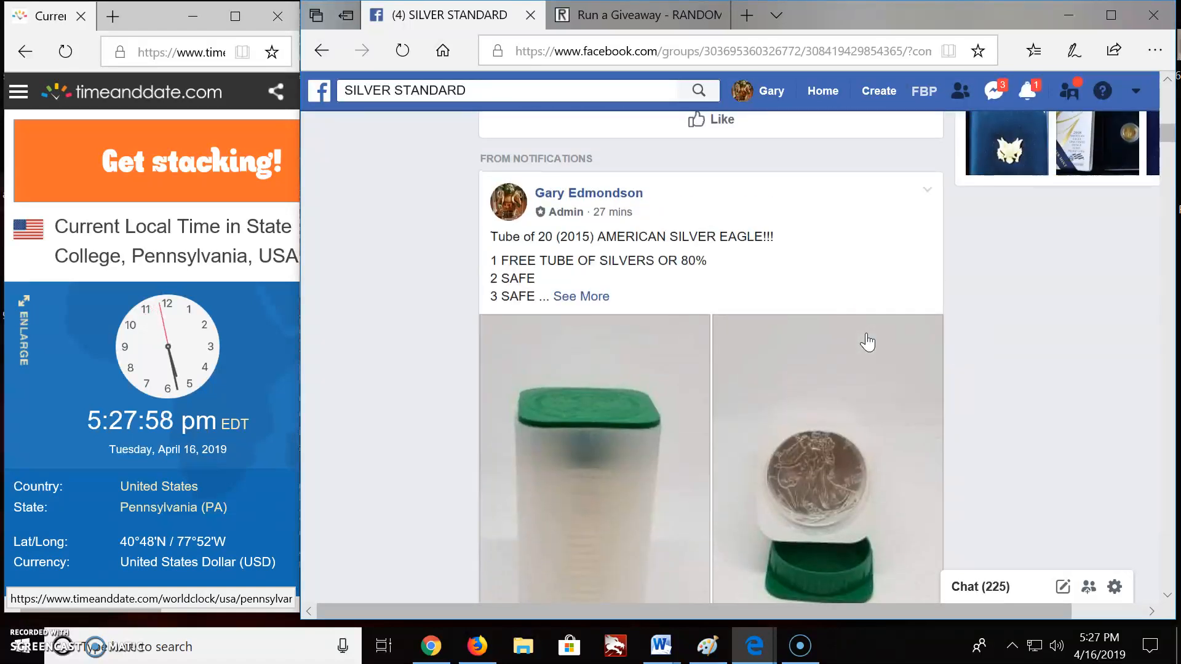
# Comment 'LIVE 528PM EST' on the giveaway post to announce the drawing start
pyautogui.scroll(-3)
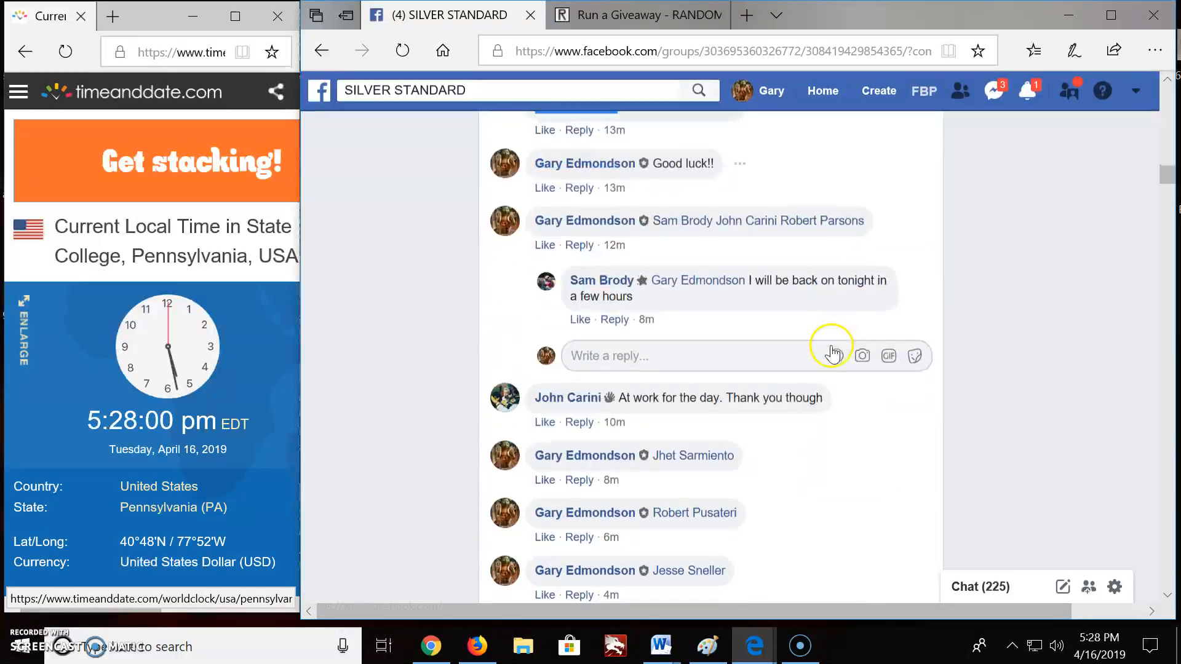
pyautogui.scroll(-3)
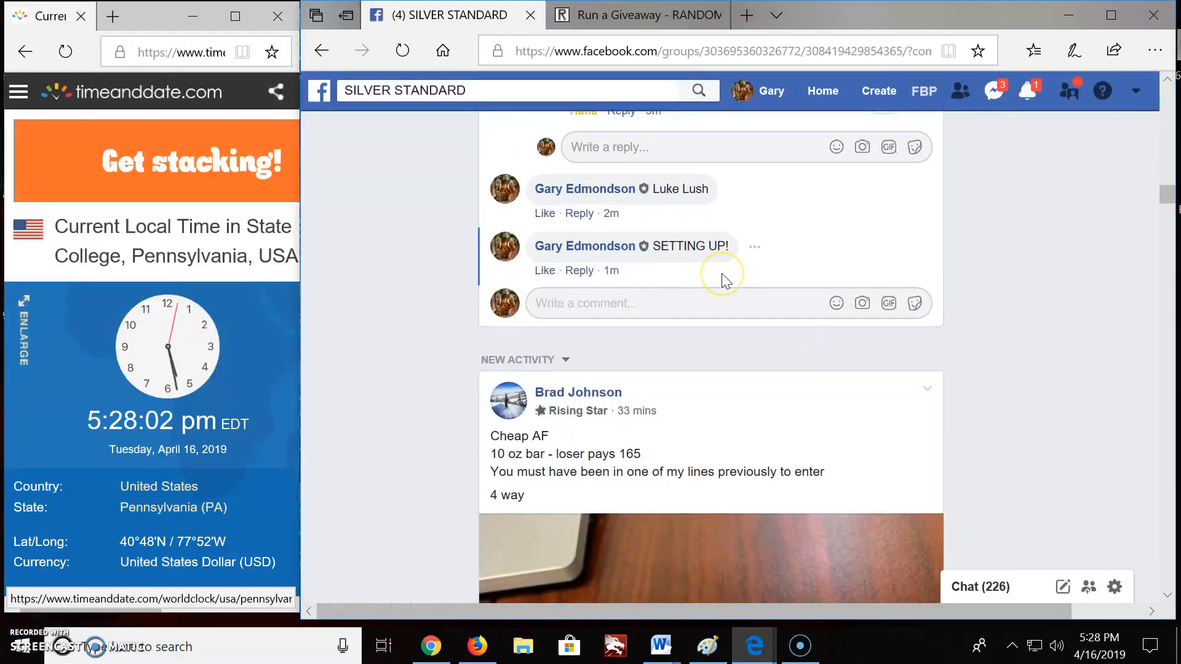
pyautogui.click(656, 303)
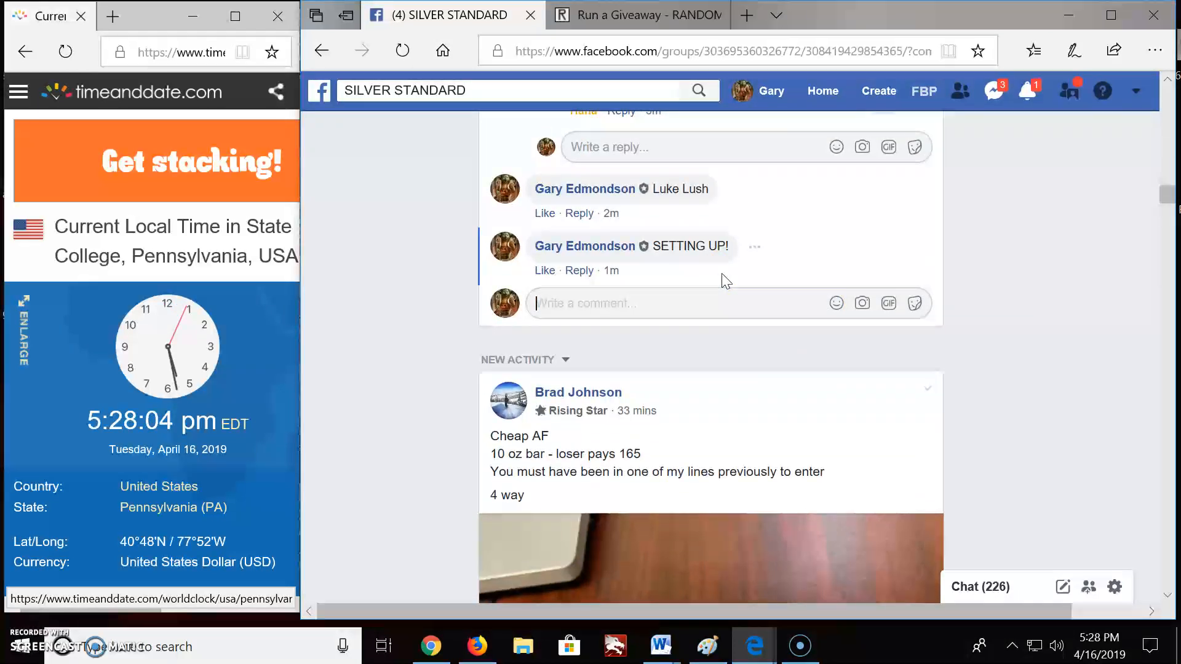
pyautogui.write('LIVE 5')
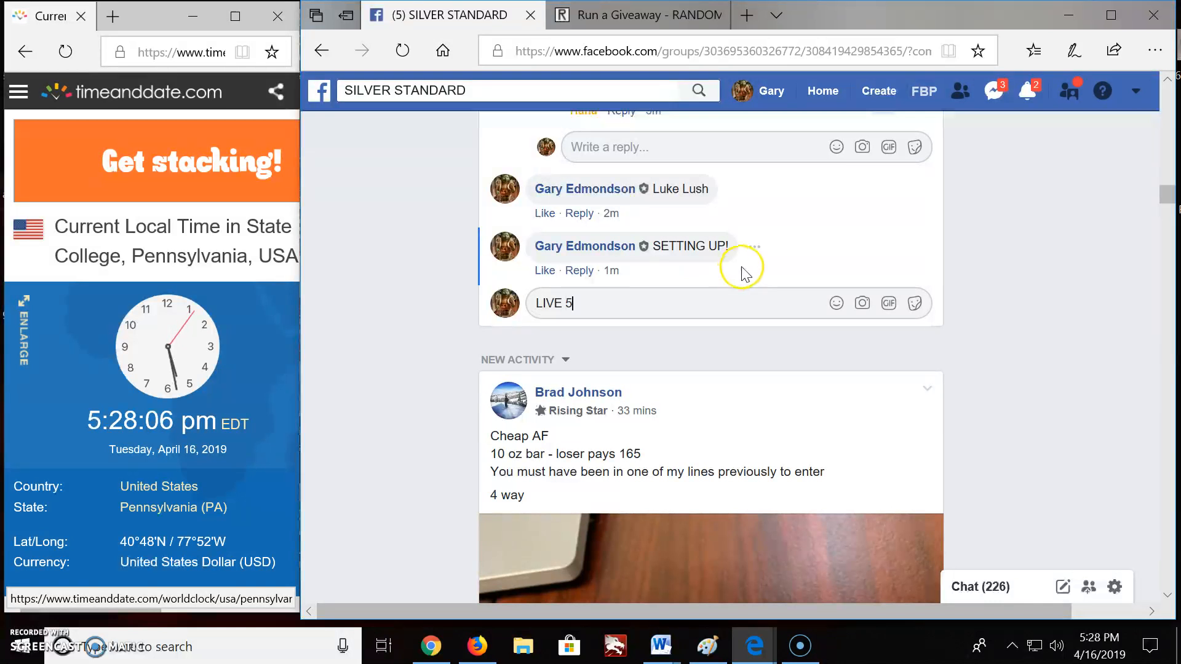
pyautogui.write('28PM EST')
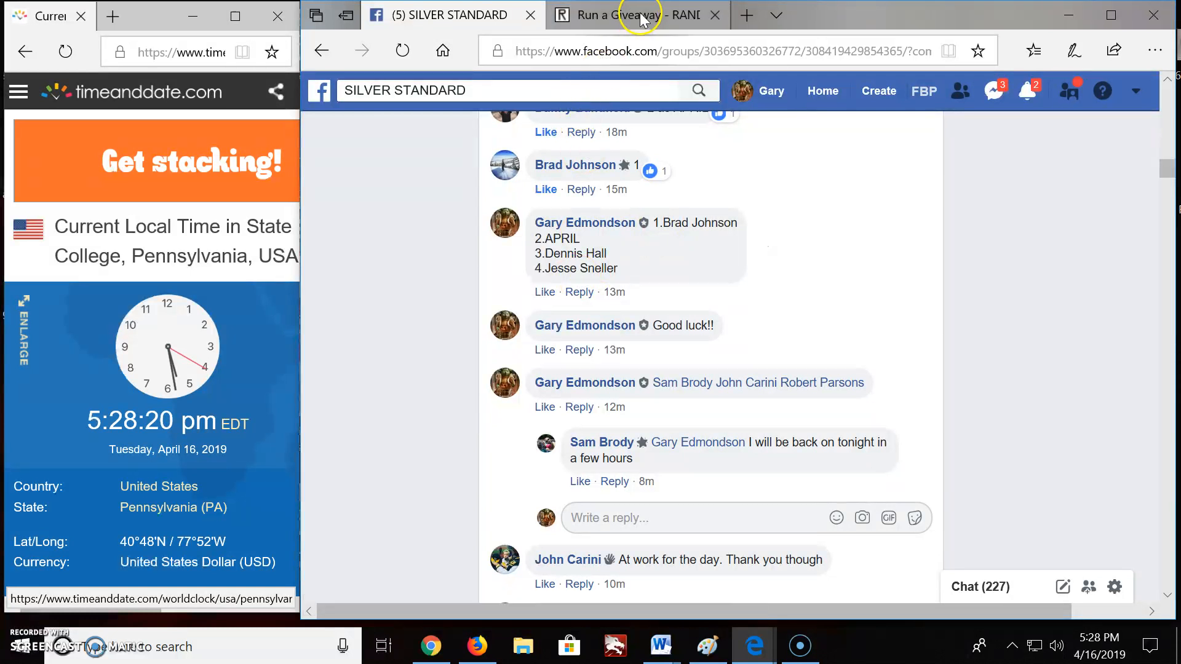
# Roll dice to set Total Rounds to 11 for the four entries and begin the giveaway
pyautogui.click(614, 15)
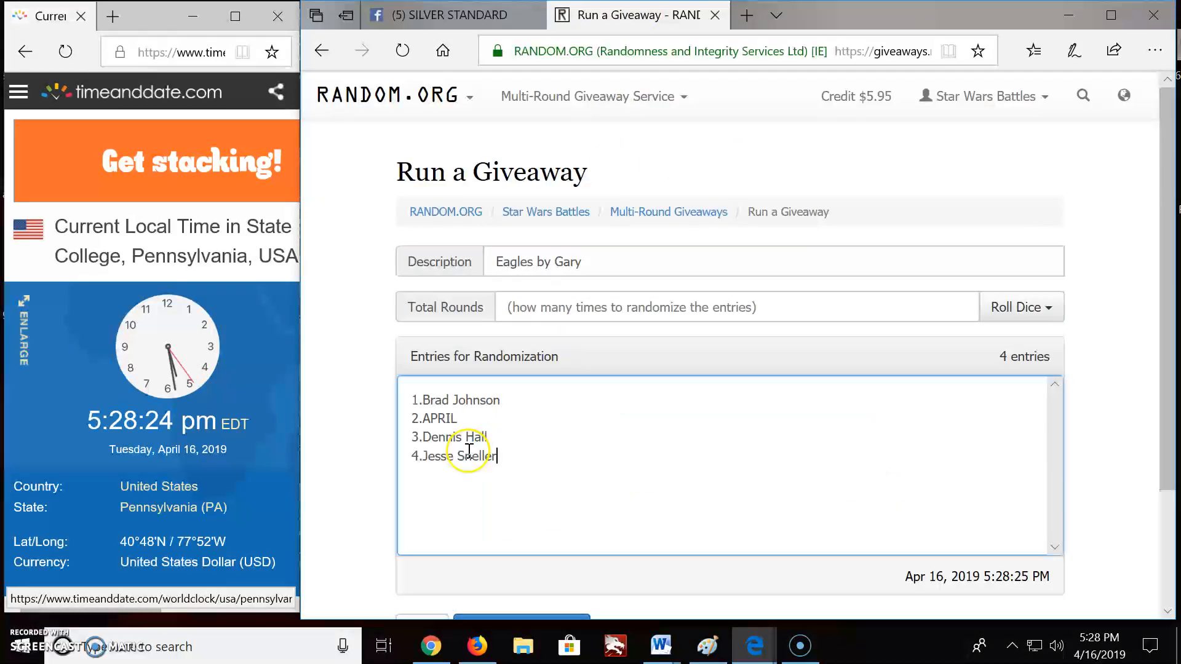
pyautogui.click(1017, 306)
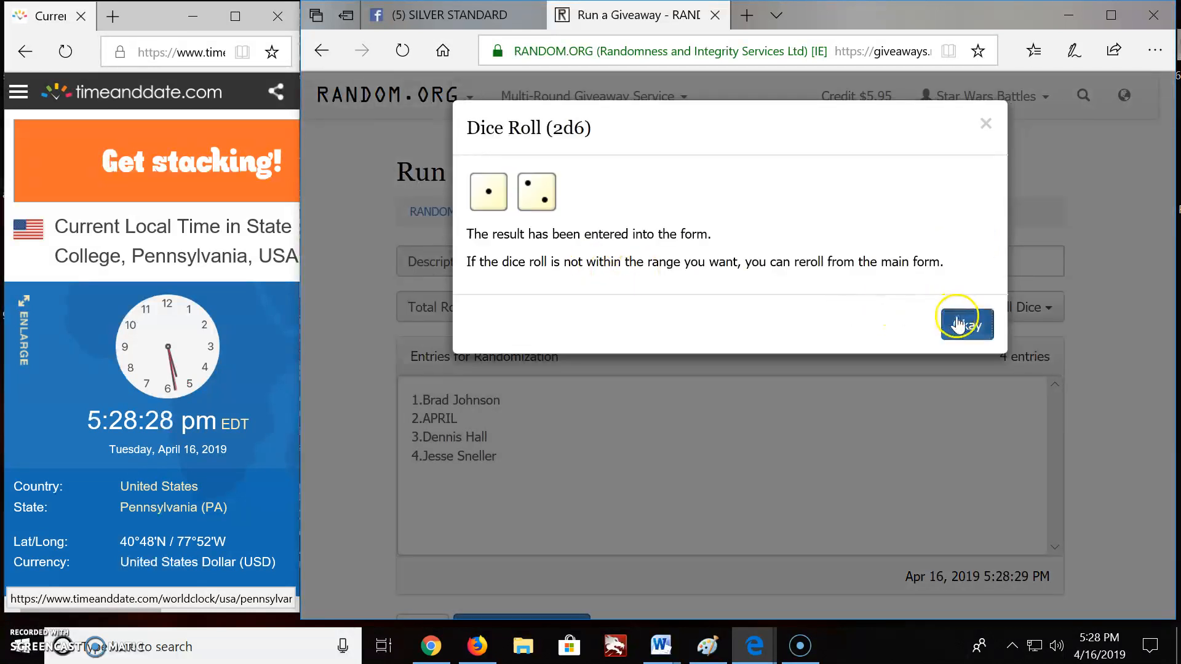
pyautogui.click(966, 324)
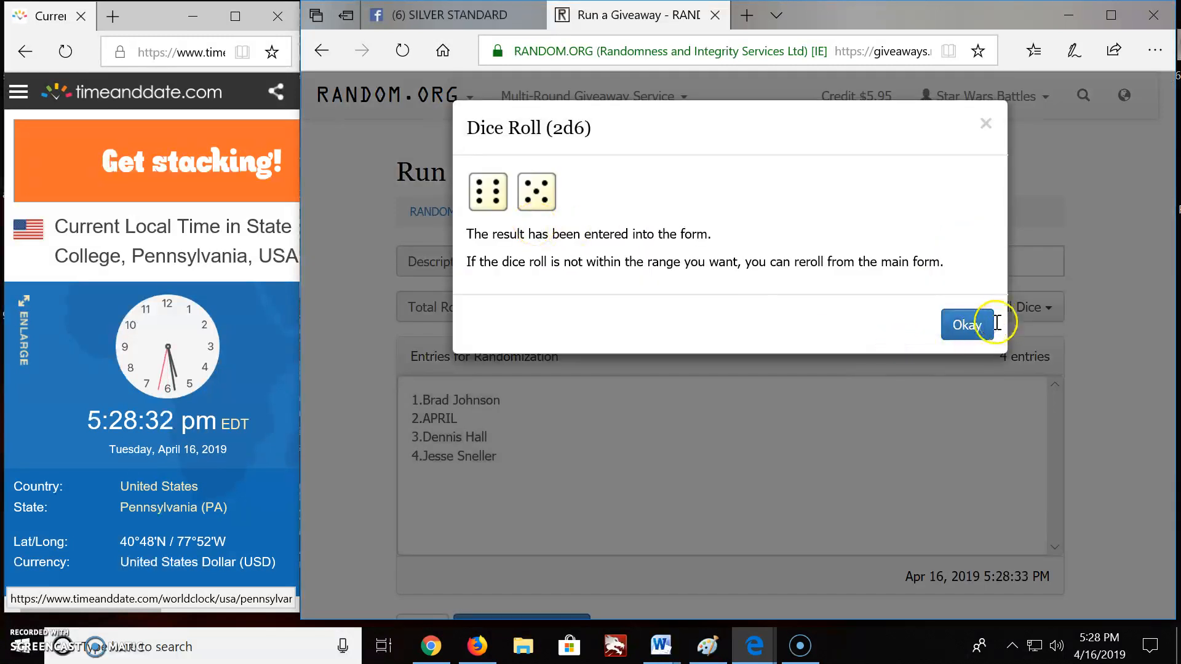
pyautogui.click(965, 324)
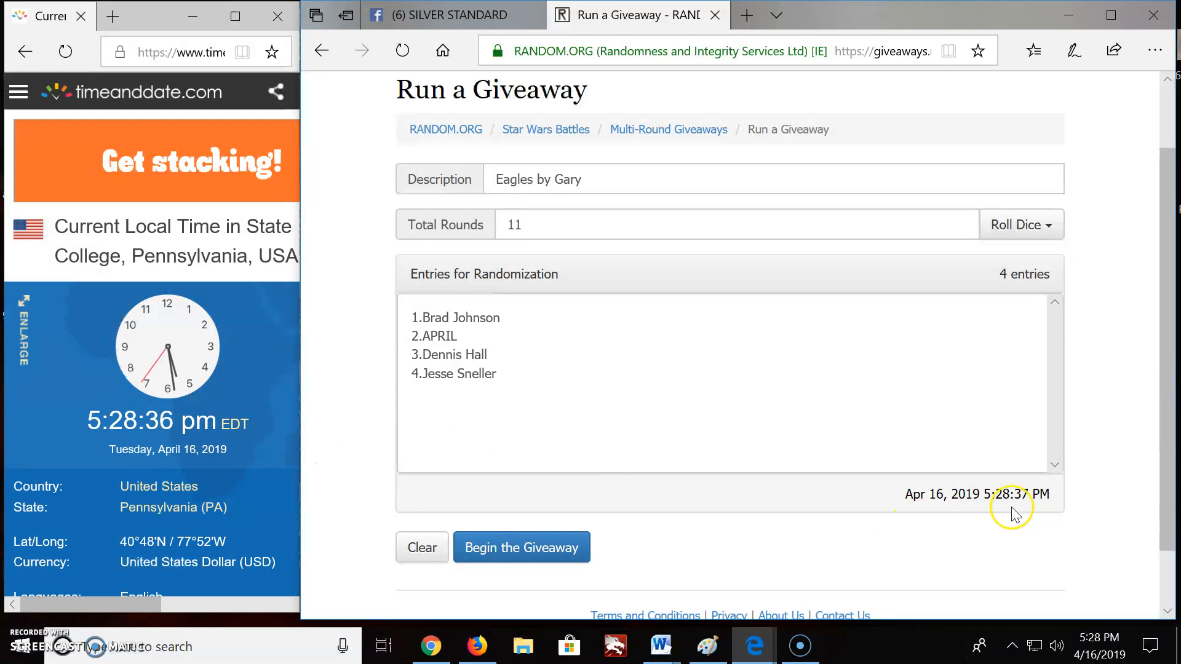
pyautogui.click(521, 547)
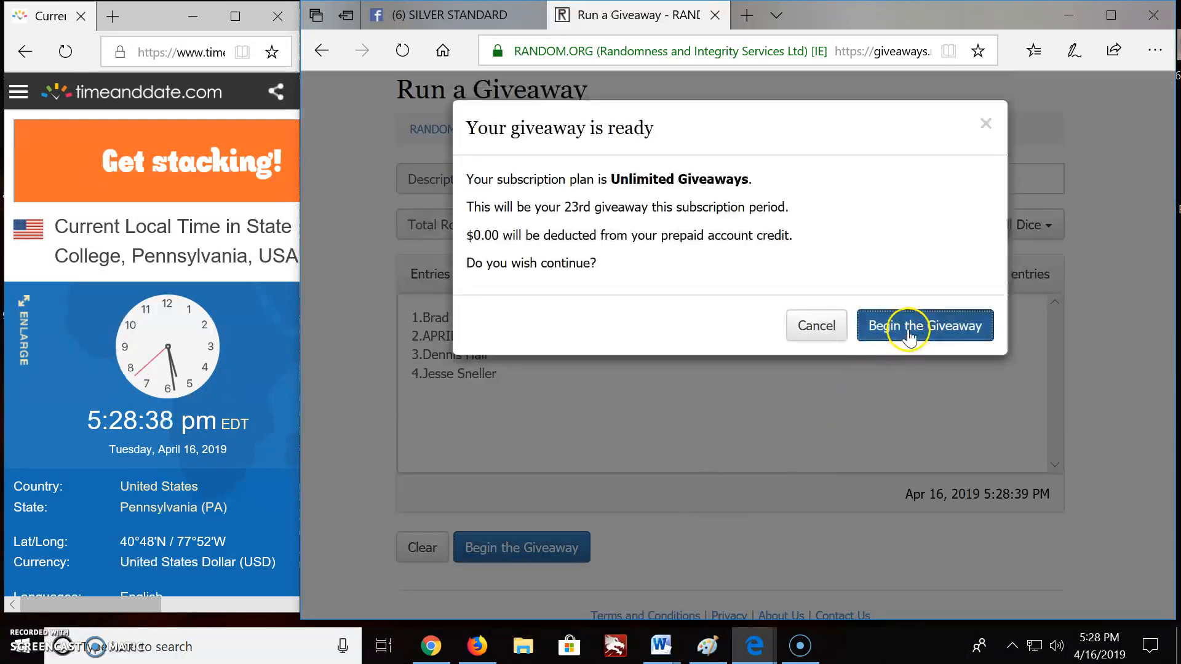
pyautogui.click(924, 325)
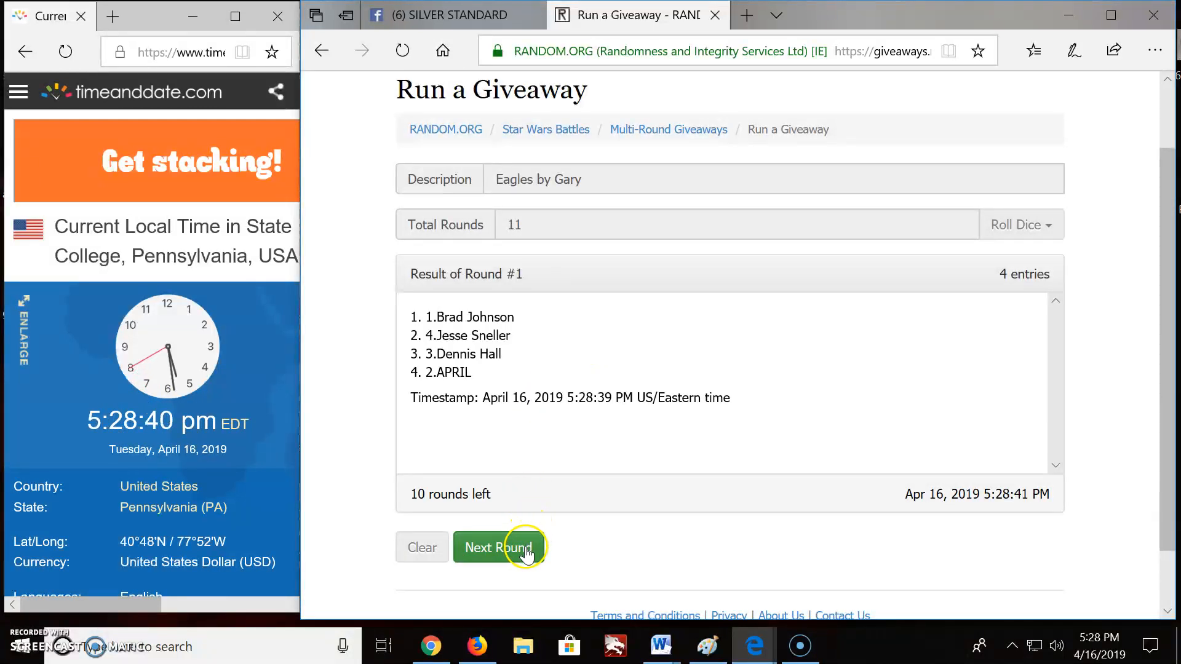
pyautogui.click(498, 548)
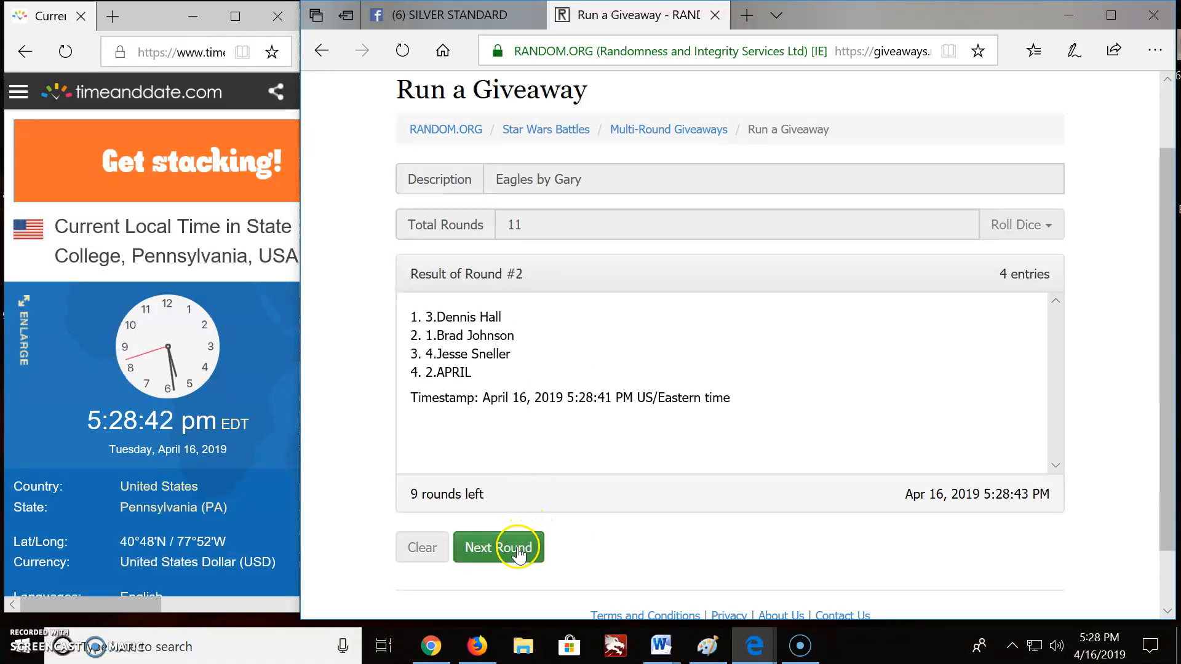
pyautogui.click(498, 547)
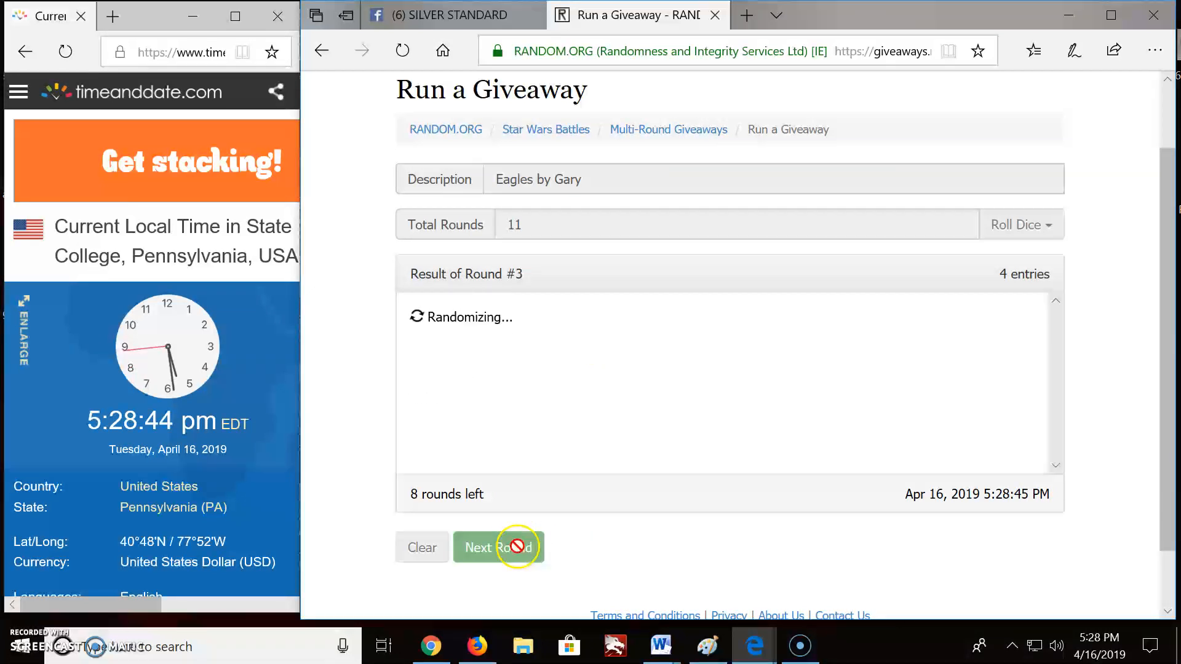
pyautogui.click(498, 548)
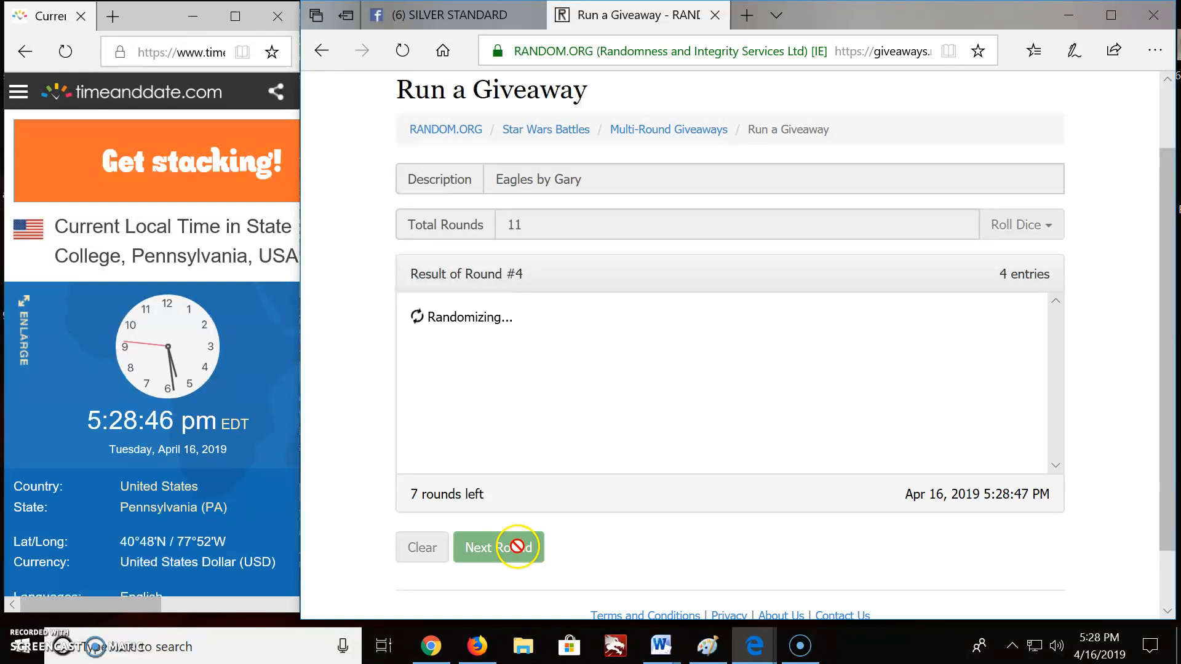
pyautogui.click(498, 547)
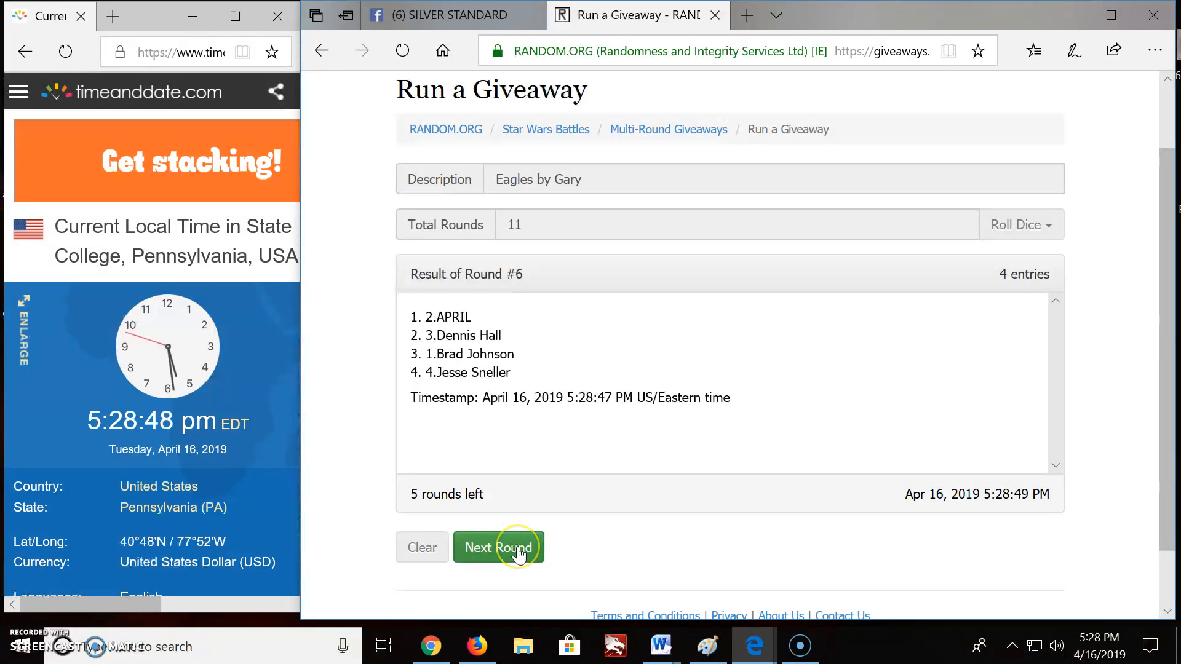
pyautogui.click(498, 548)
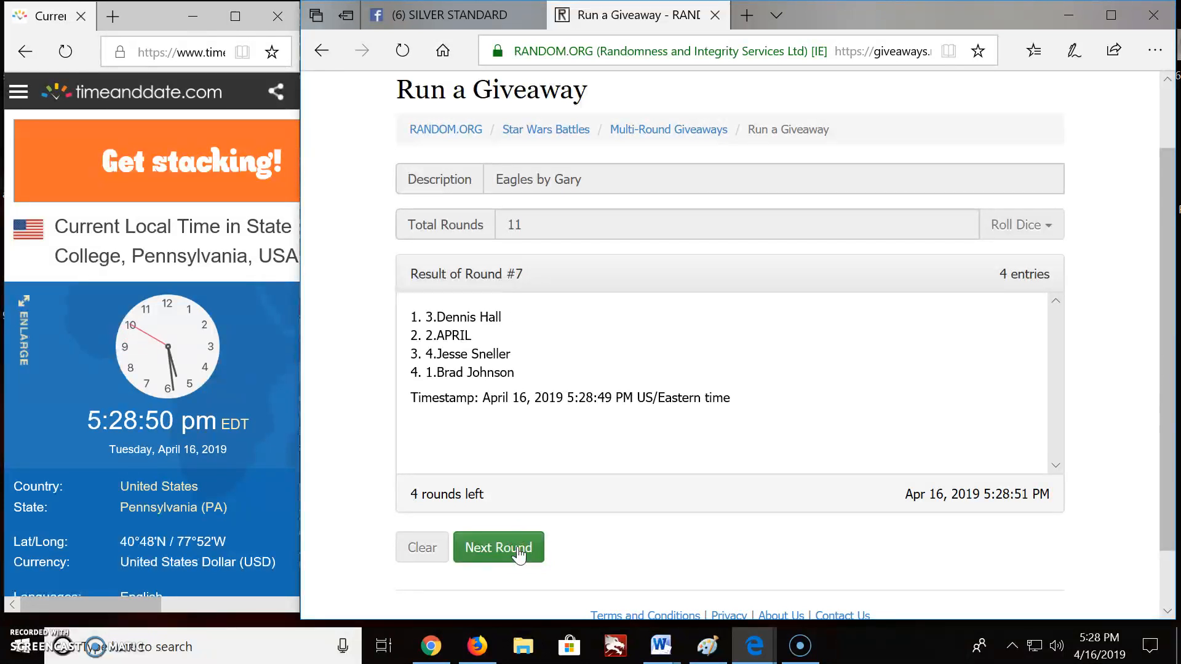
pyautogui.click(499, 547)
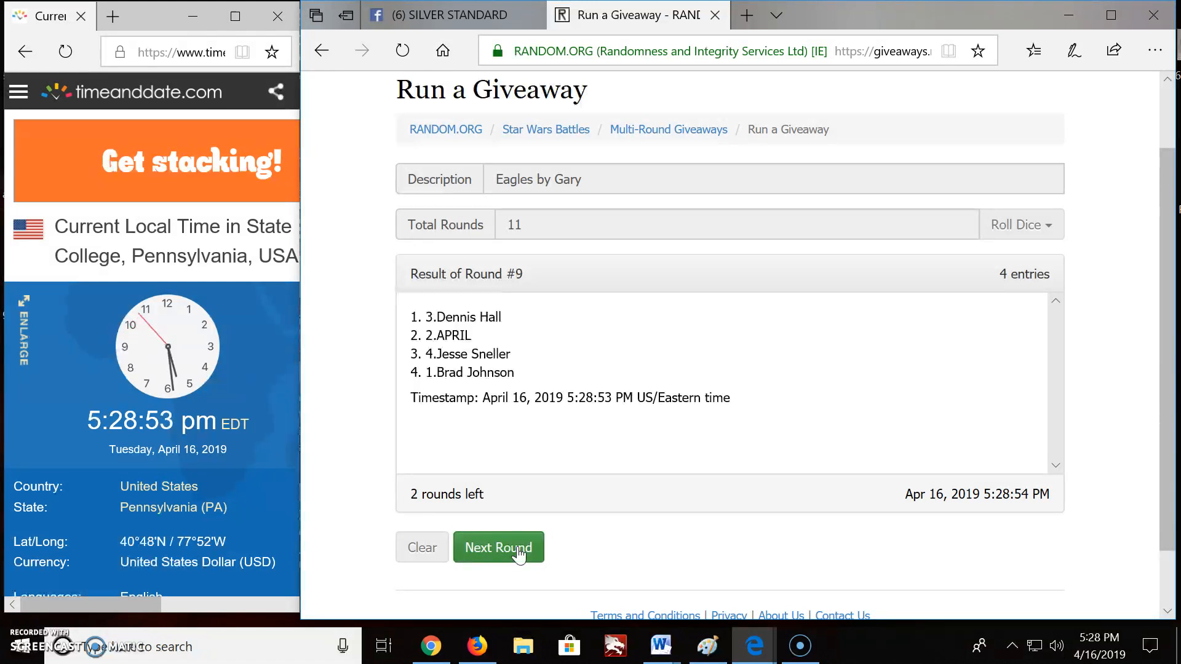
pyautogui.click(498, 547)
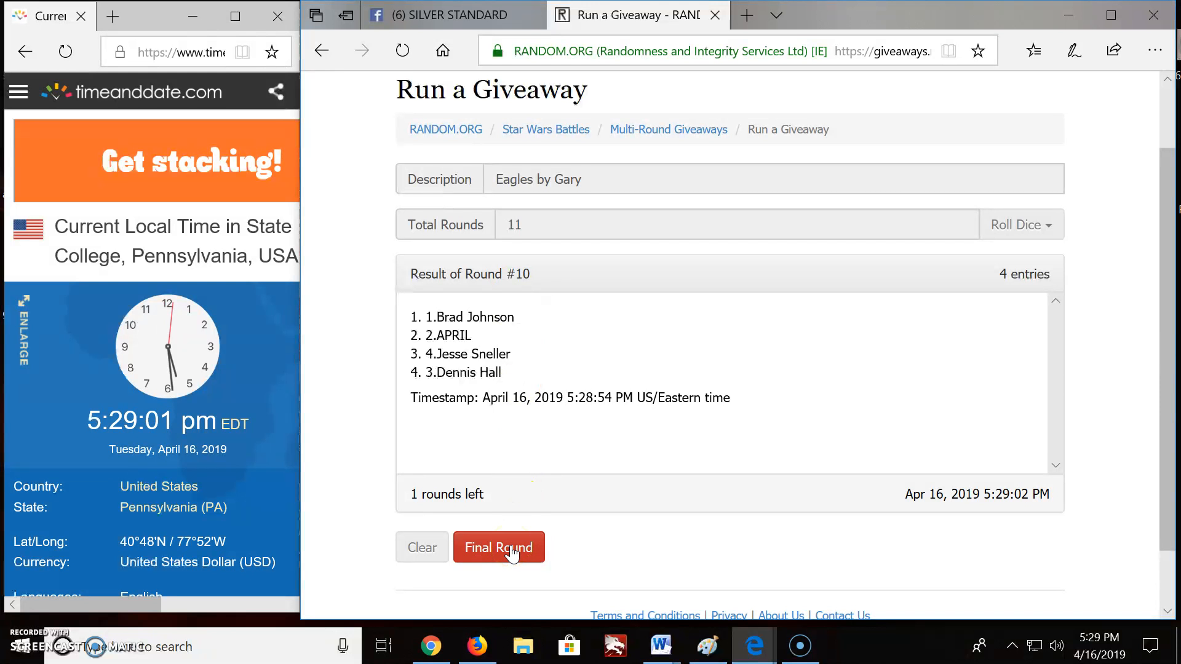
pyautogui.click(498, 548)
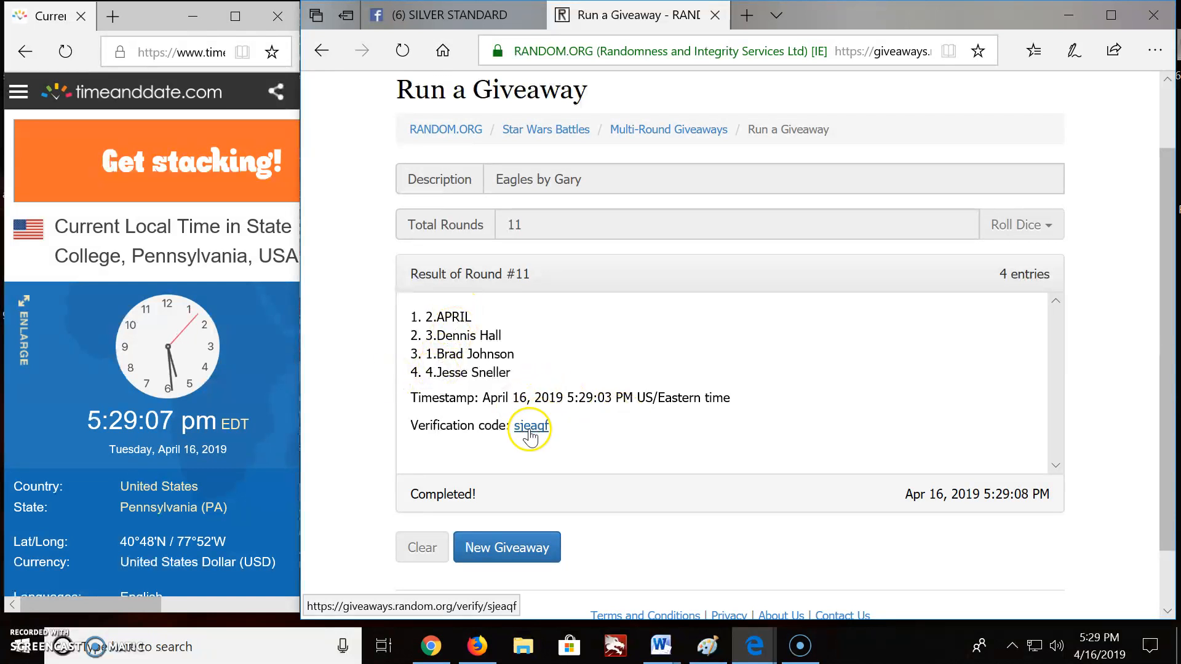
pyautogui.click(529, 427)
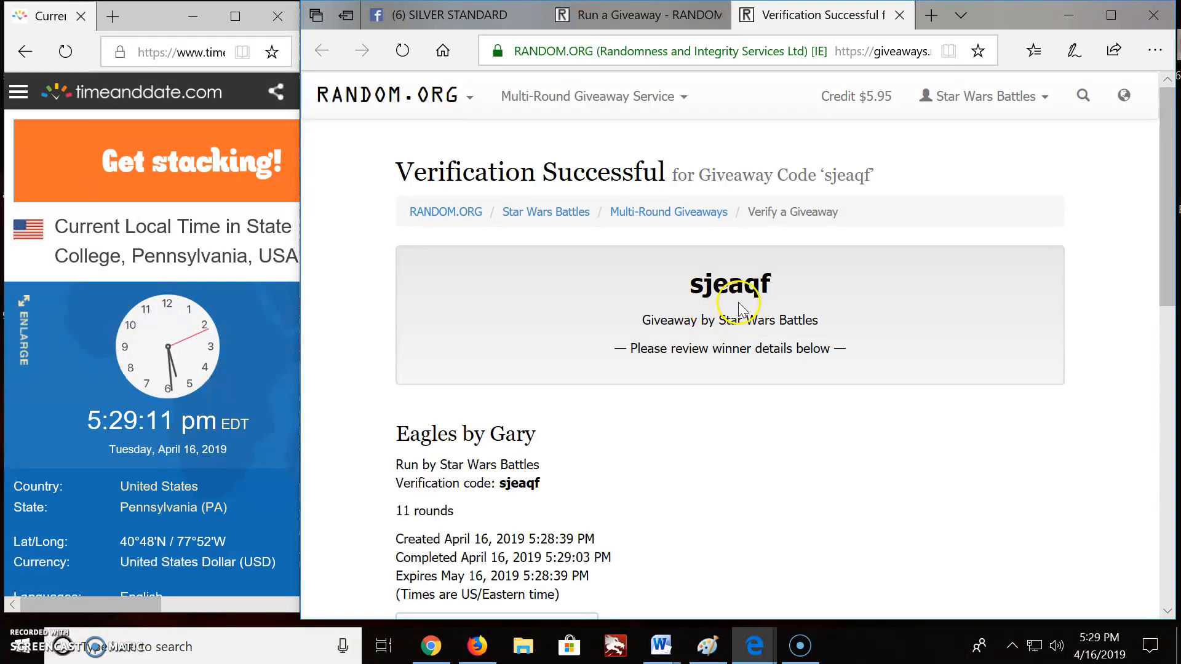
pyautogui.scroll(-3)
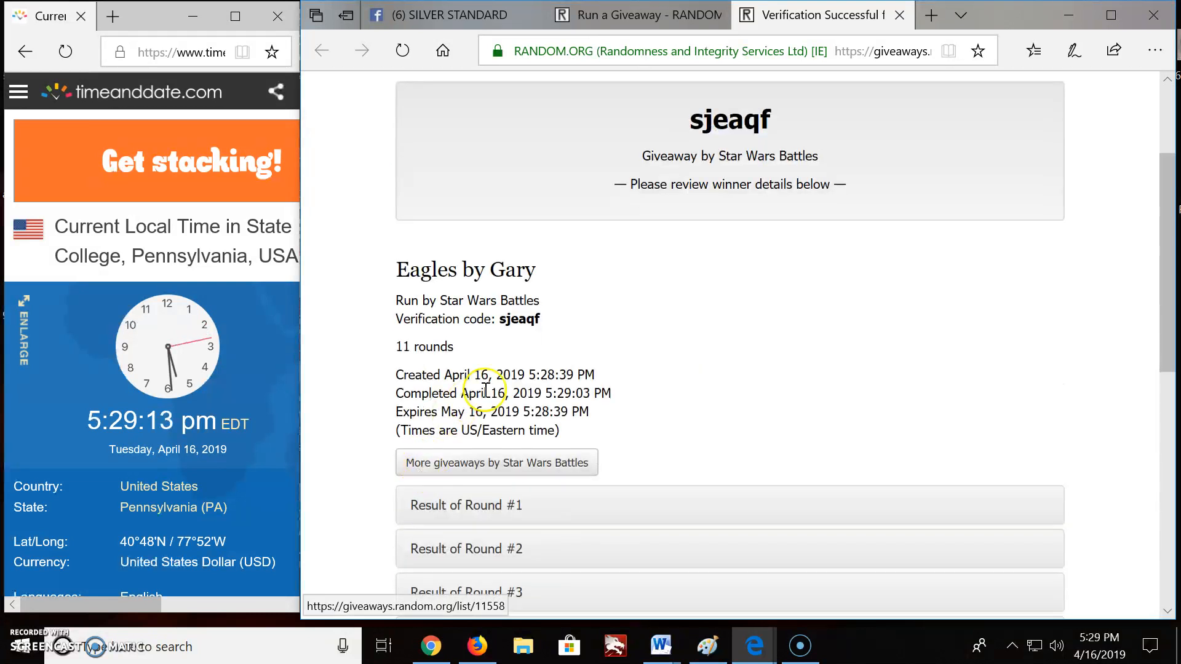
pyautogui.scroll(-3)
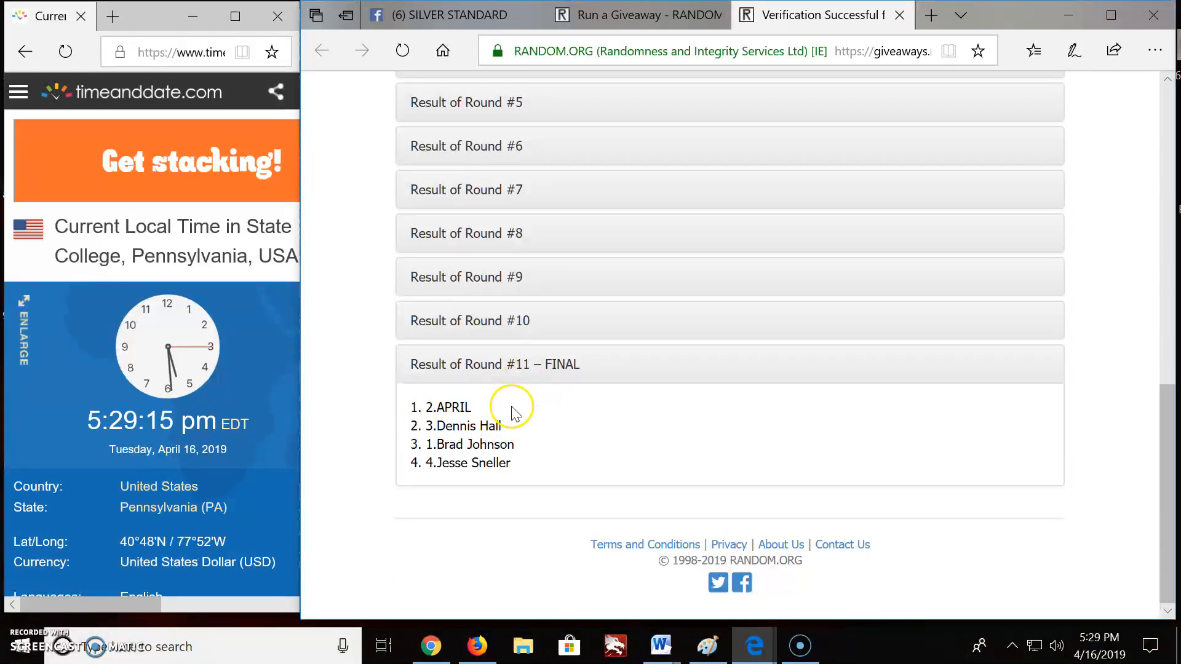
pyautogui.moveTo(603, 64)
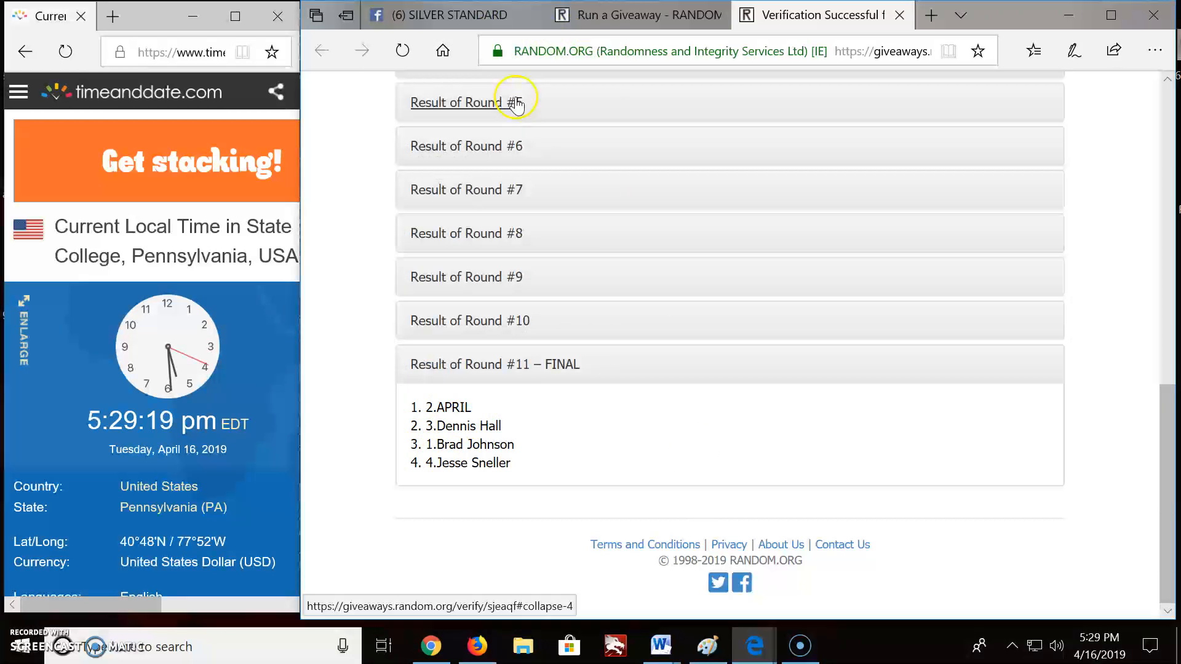
pyautogui.click(448, 15)
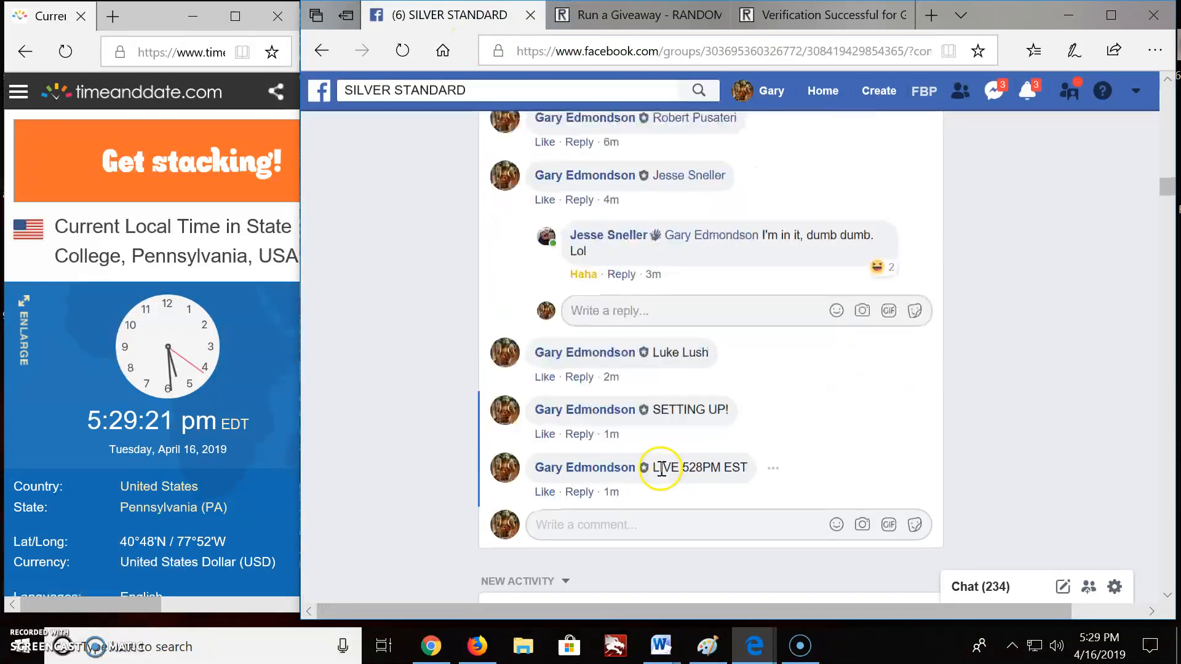
# Comment 'DONE 529 PM EST' on the giveaway thread
pyautogui.write('DO')
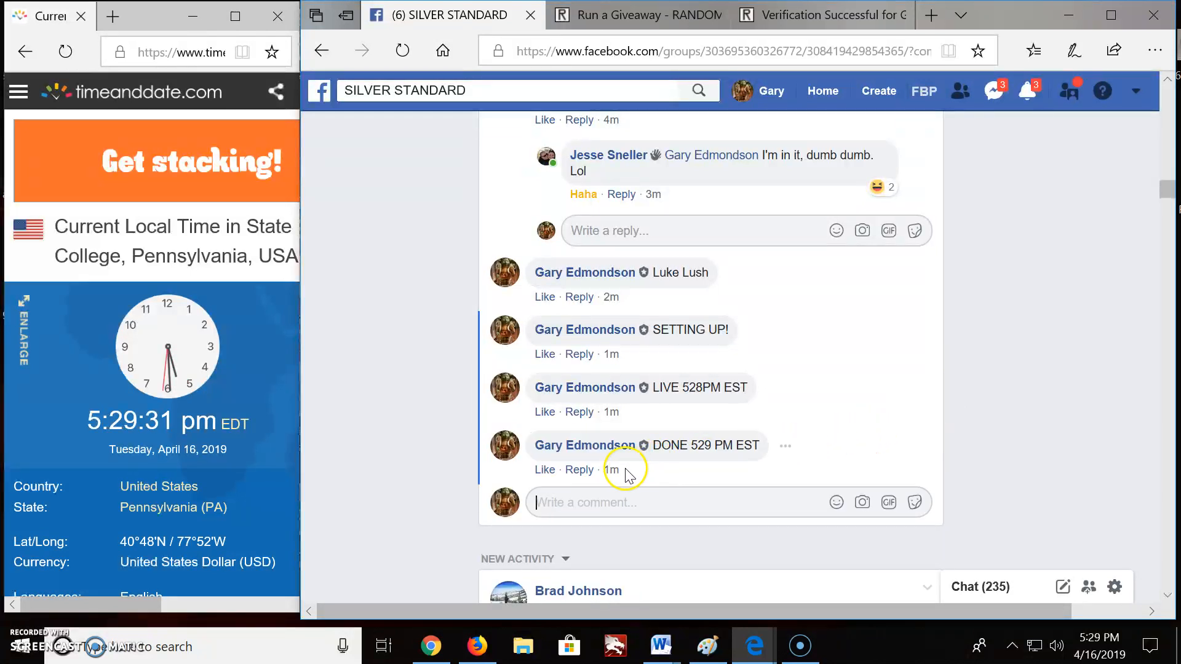
pyautogui.moveTo(612, 468)
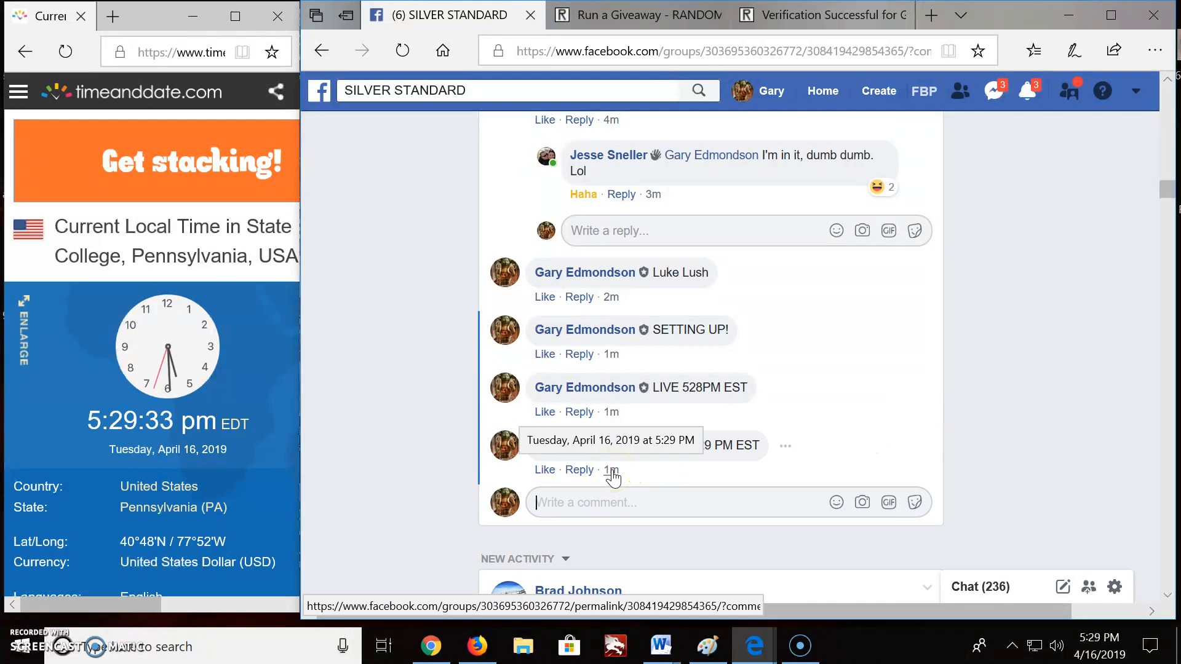